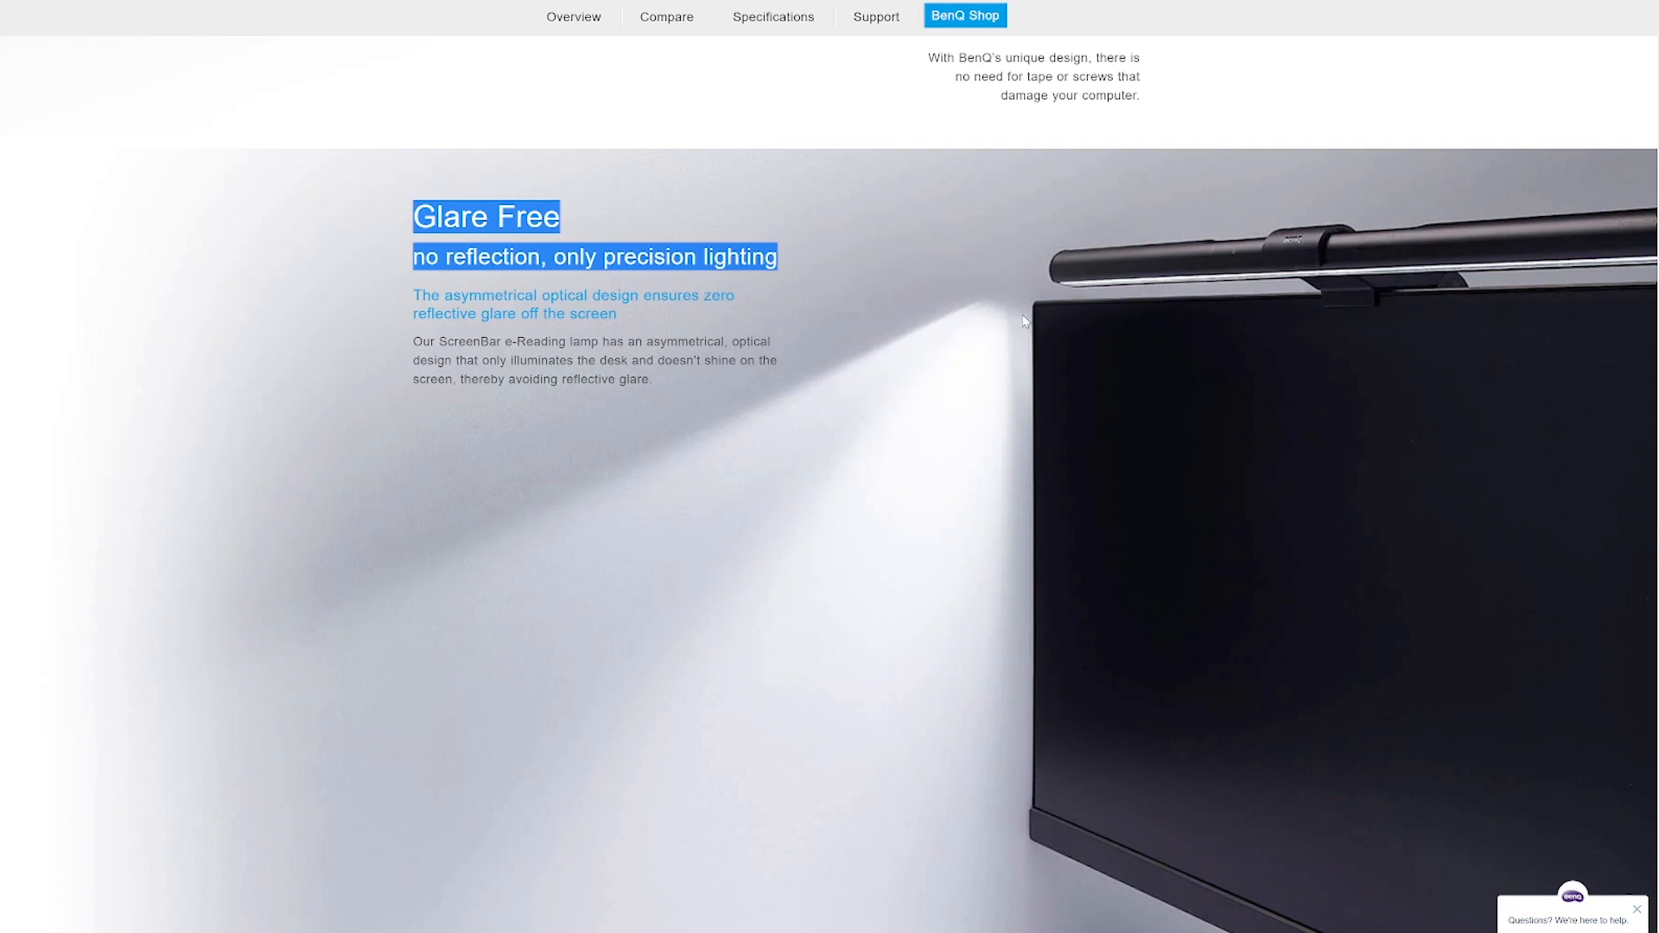
mouse_move(949, 624)
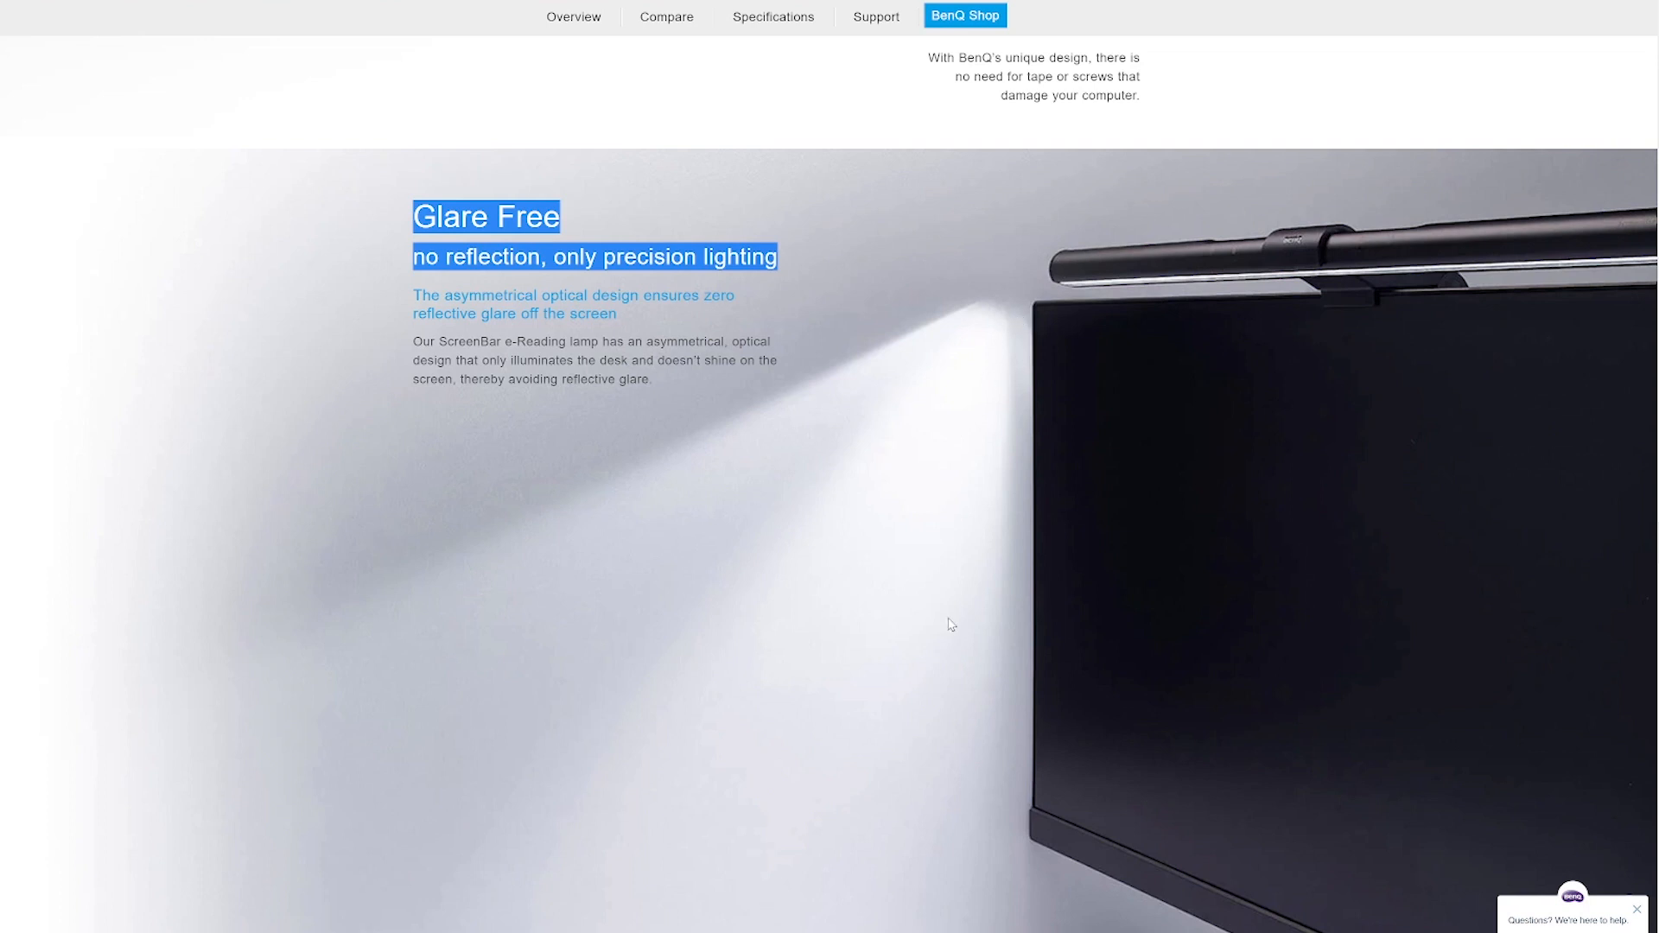
scroll(down, 3)
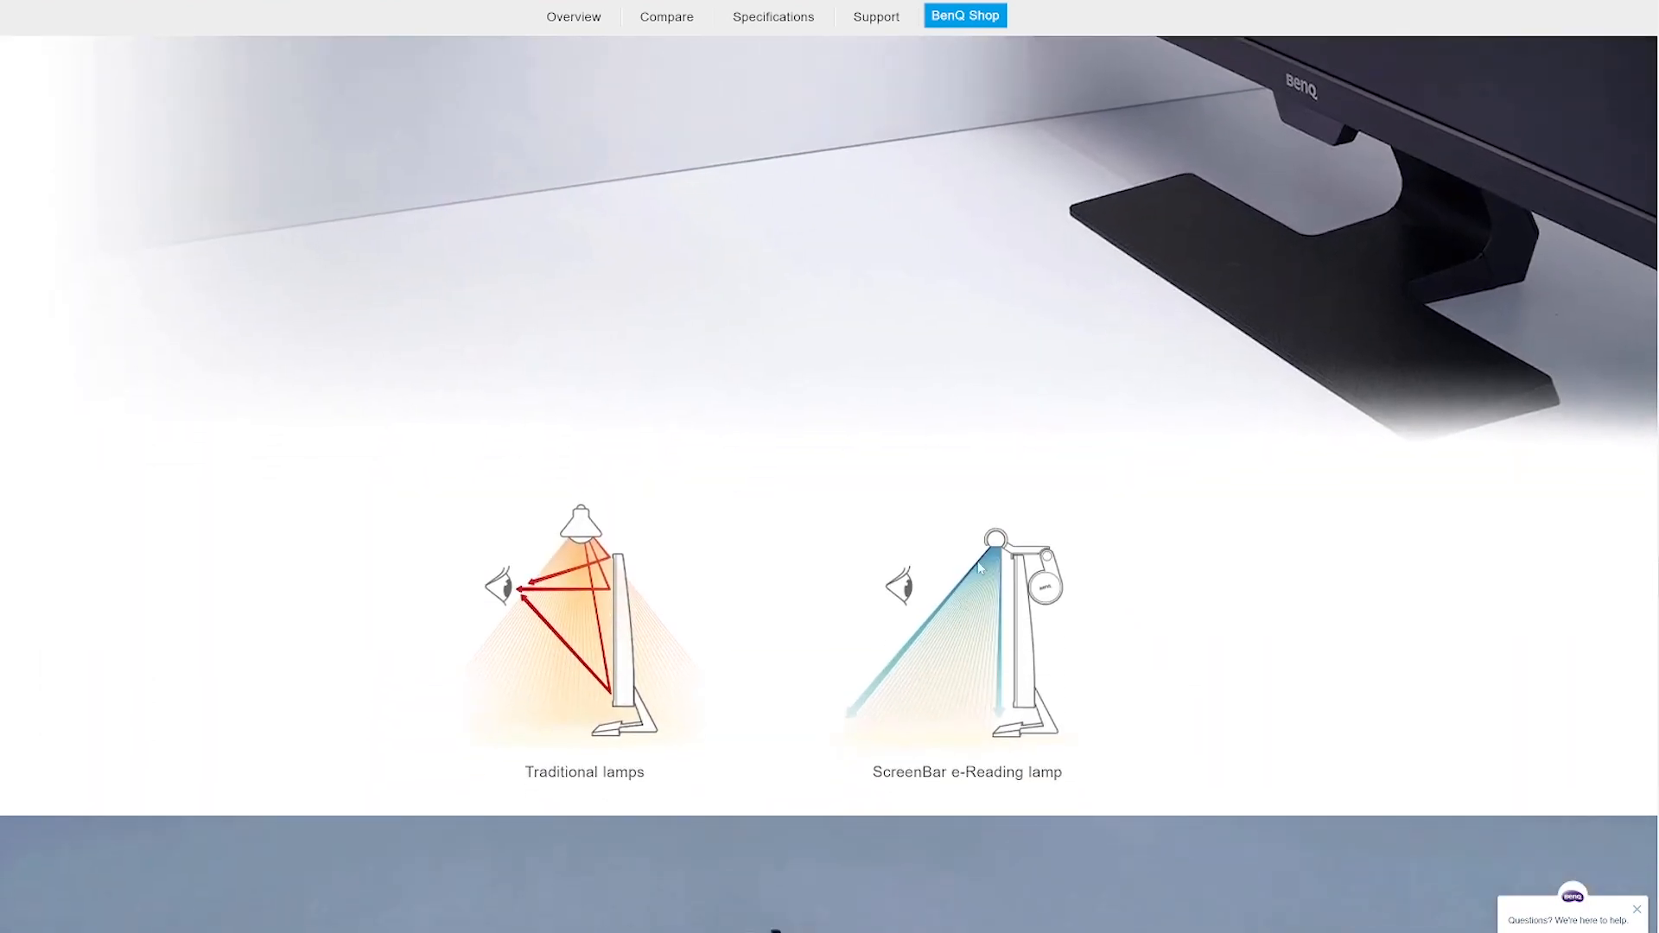